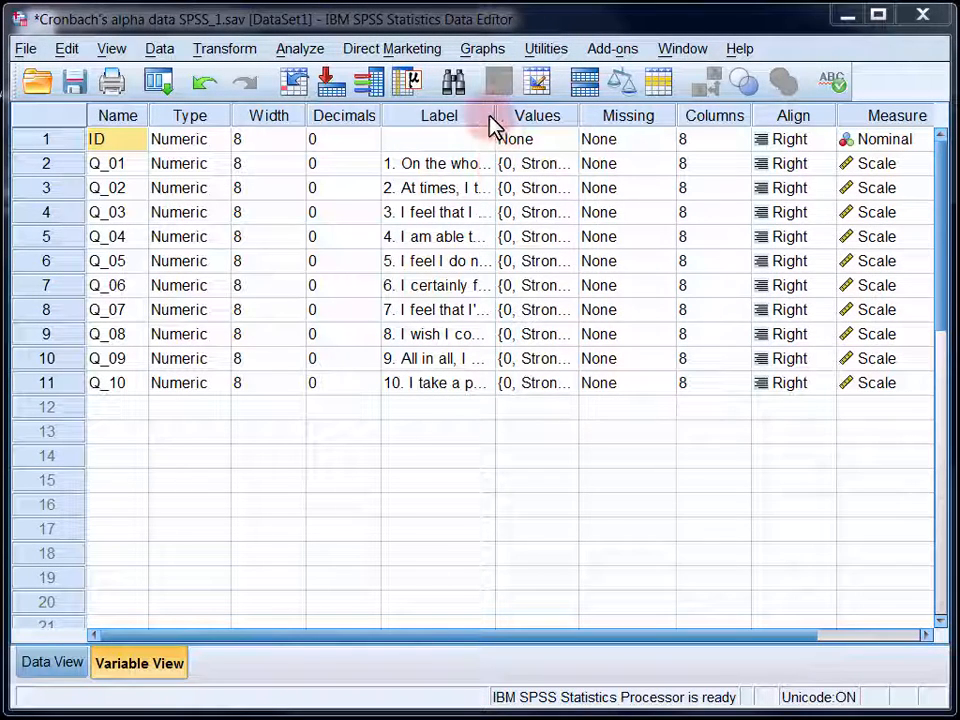
mouse_move(492, 114)
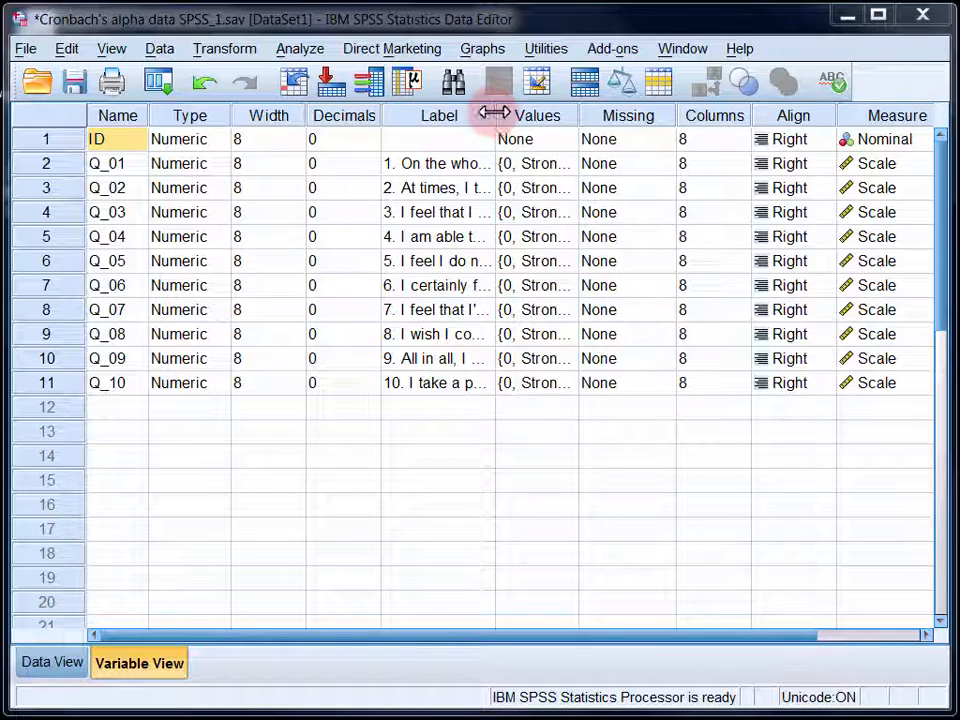
Widen the Label column and review the 0–3 value labels from Strongly Disagree to Strongly Agree.
drag(492, 114, 760, 114)
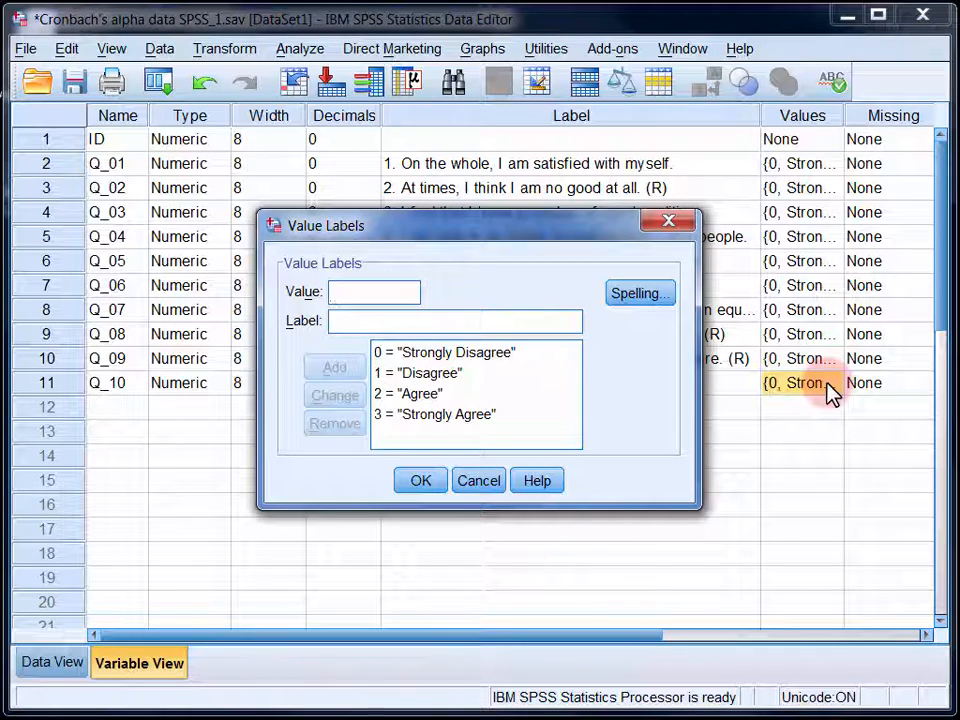
mouse_move(660, 444)
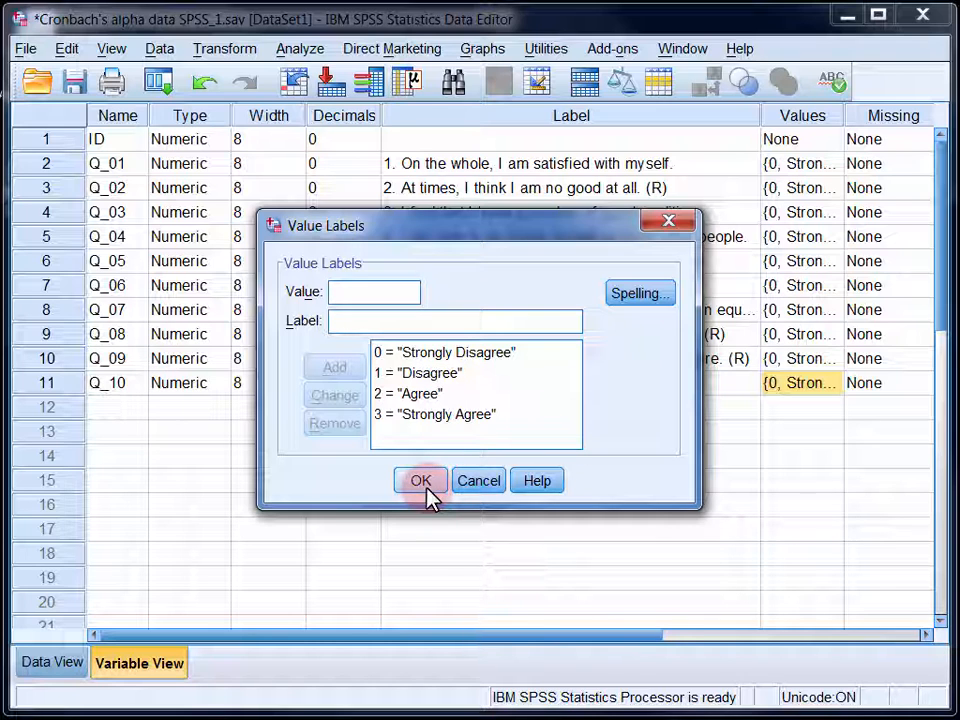
click(420, 480)
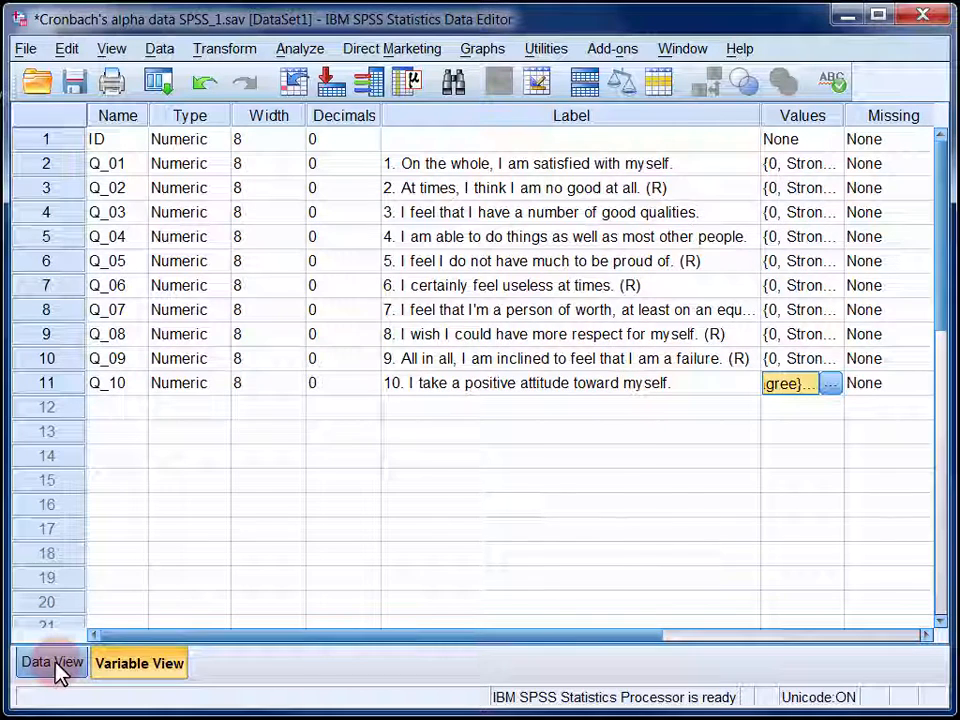
From Data View, start Transform > Recode into Same Variables.
click(52, 662)
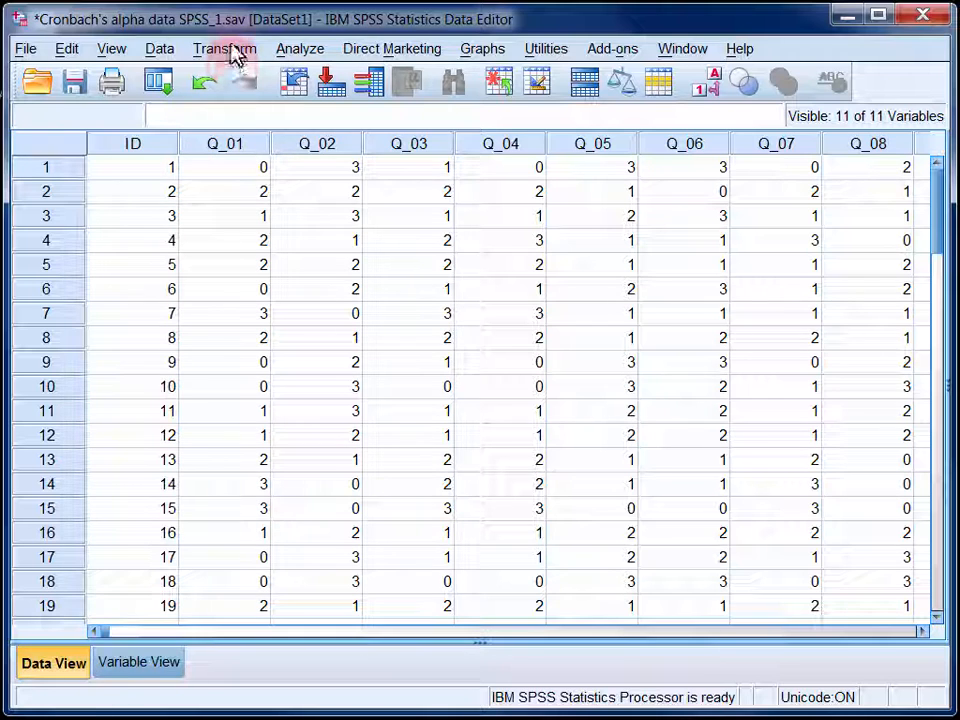
click(224, 48)
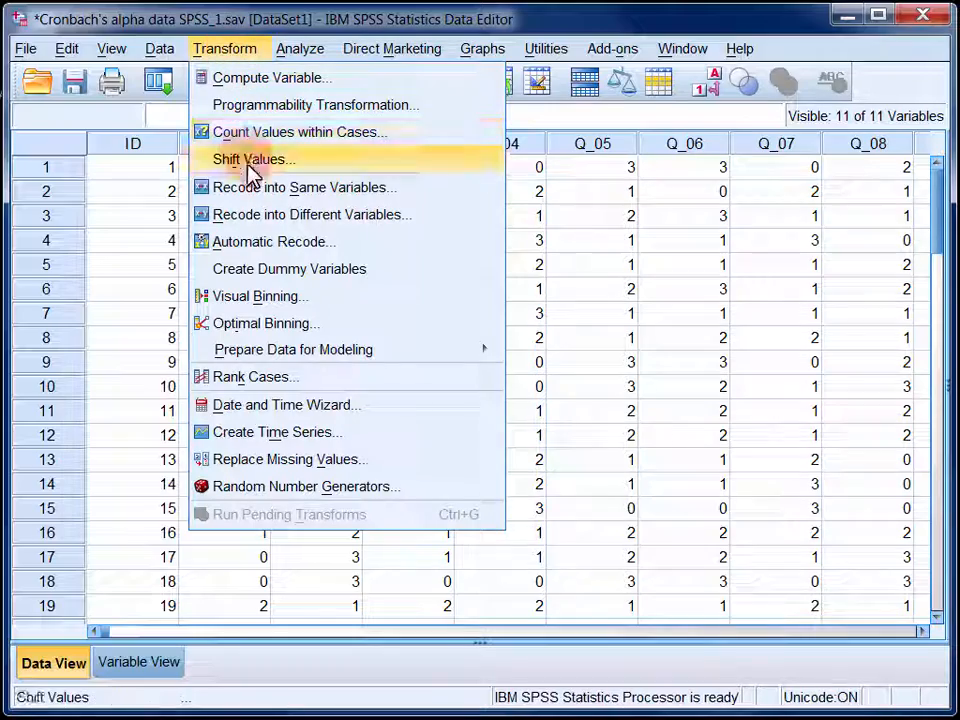
mouse_move(304, 188)
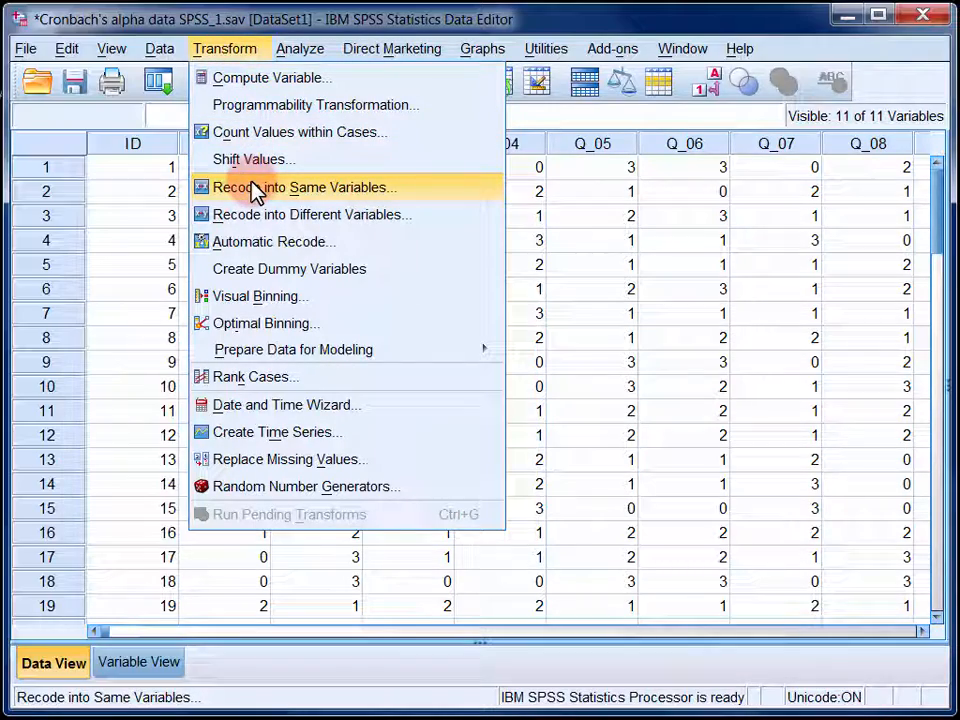
click(304, 188)
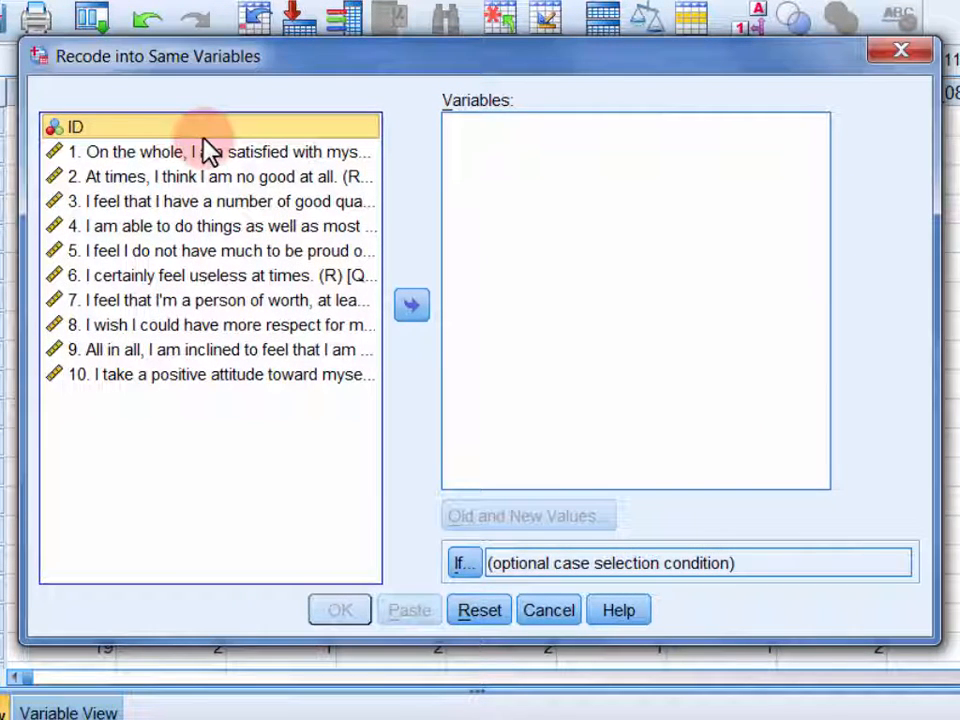
mouse_move(210, 176)
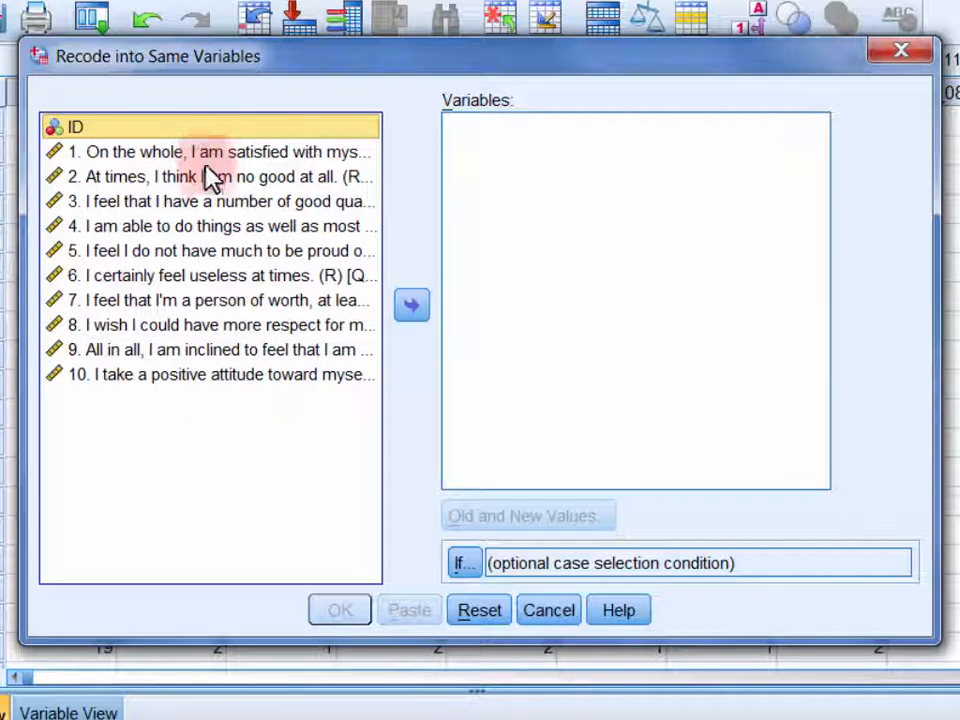
Move reverse-worded items 2, 5, 6, 8 and 9 into the Variables list.
click(210, 176)
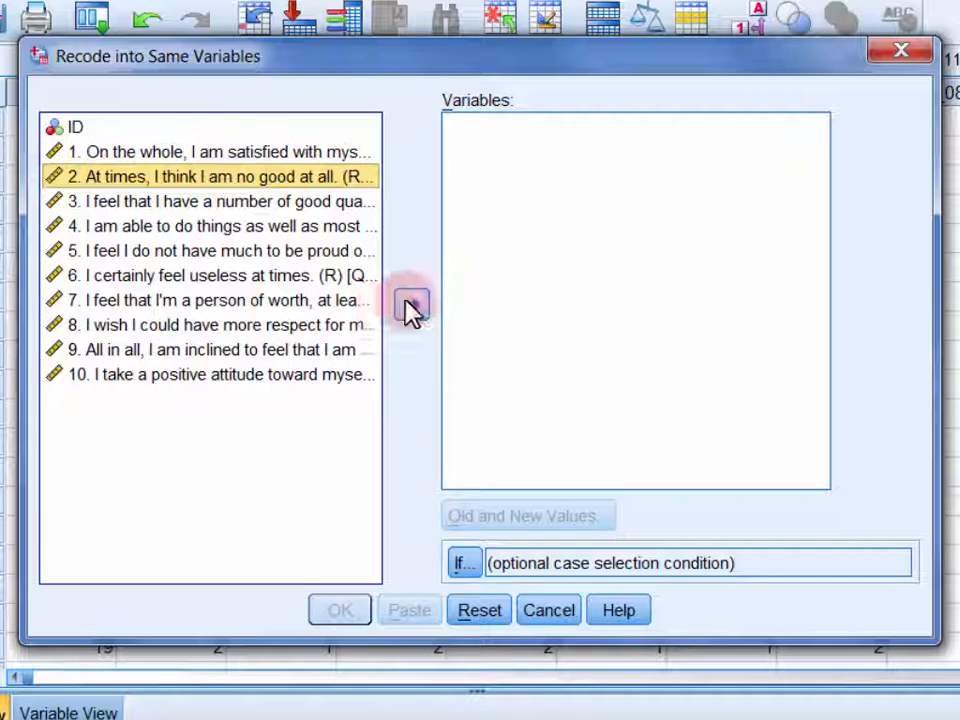
click(412, 304)
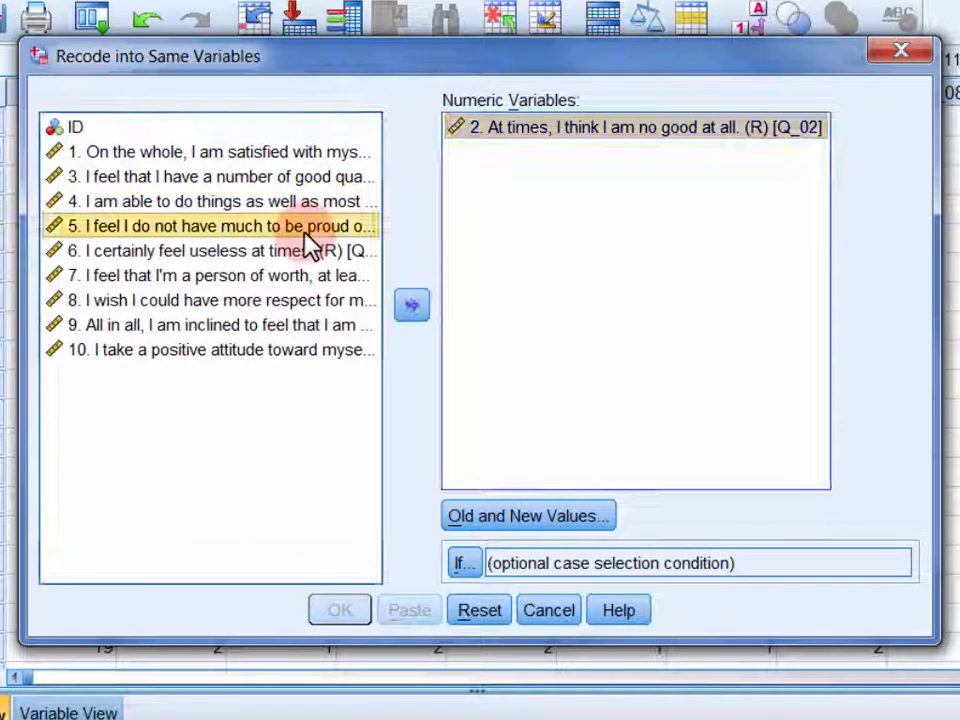
click(412, 304)
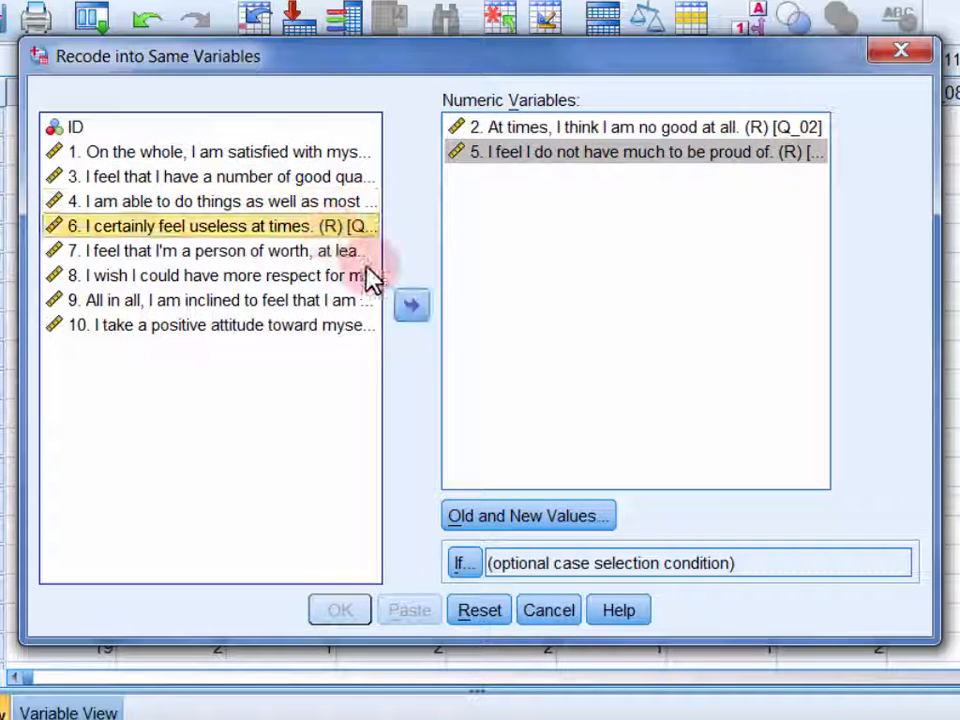
click(412, 304)
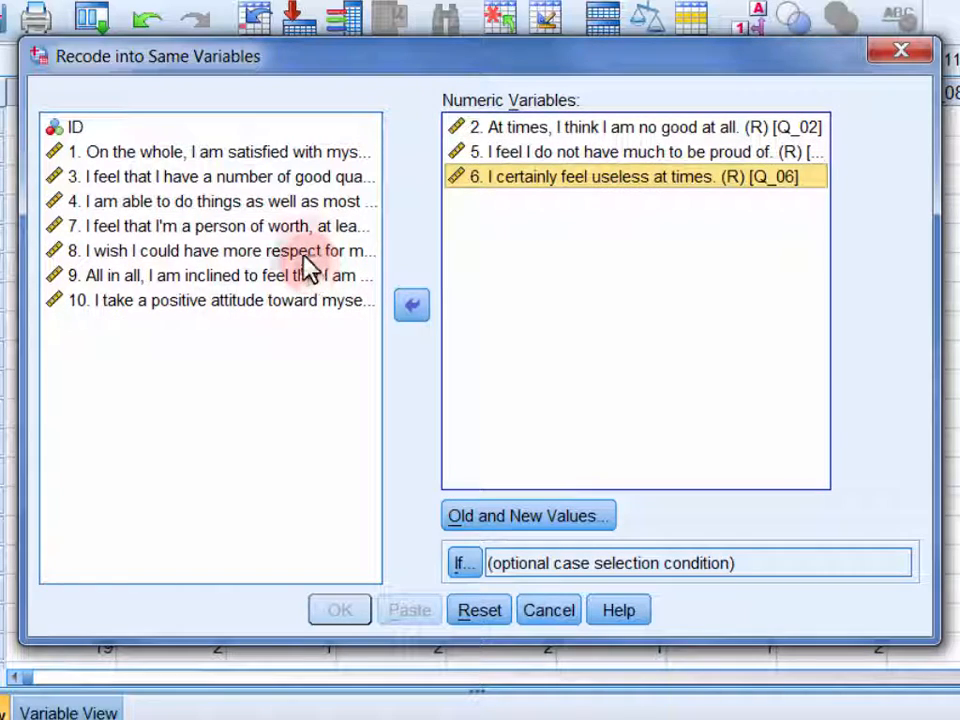
click(412, 304)
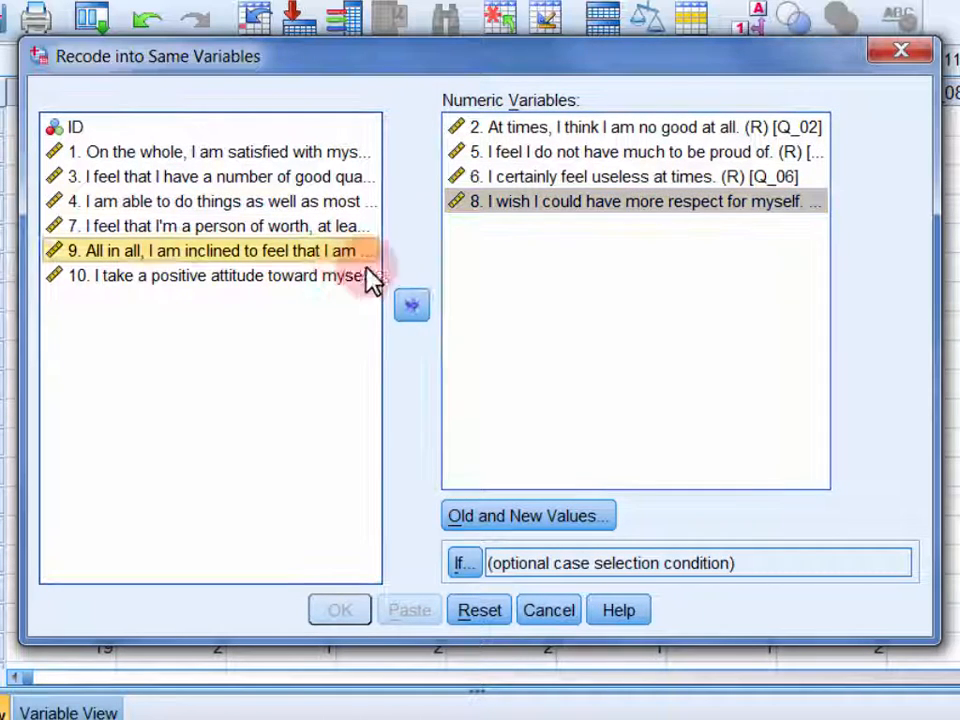
click(412, 304)
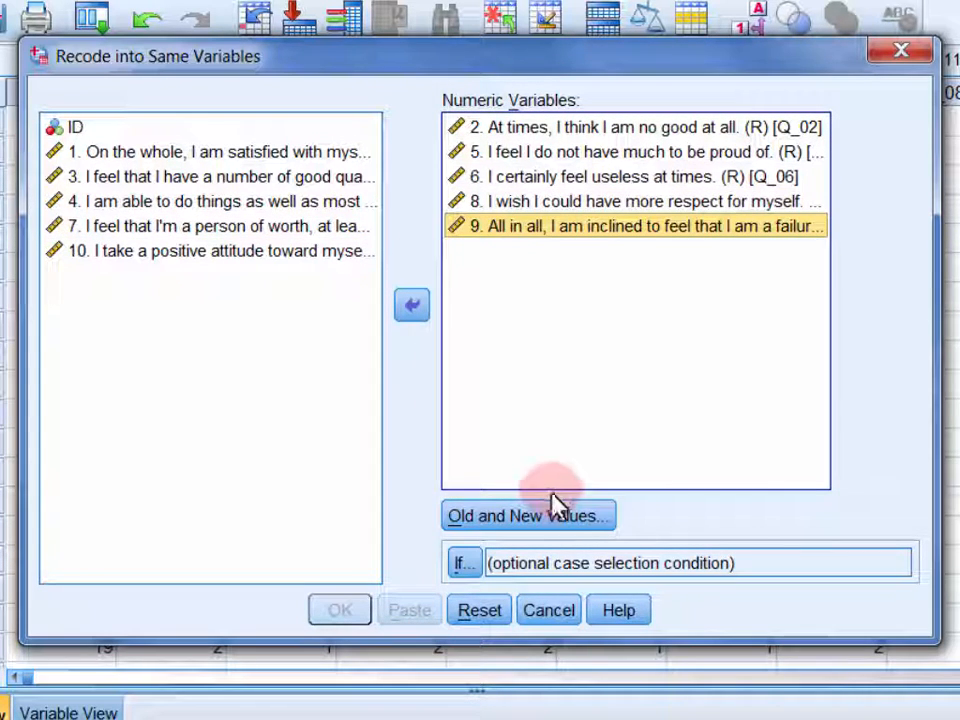
Define the reverse-scoring map 0→3, 1→2, 2→1, 3→0 and apply it to the selected items.
click(528, 516)
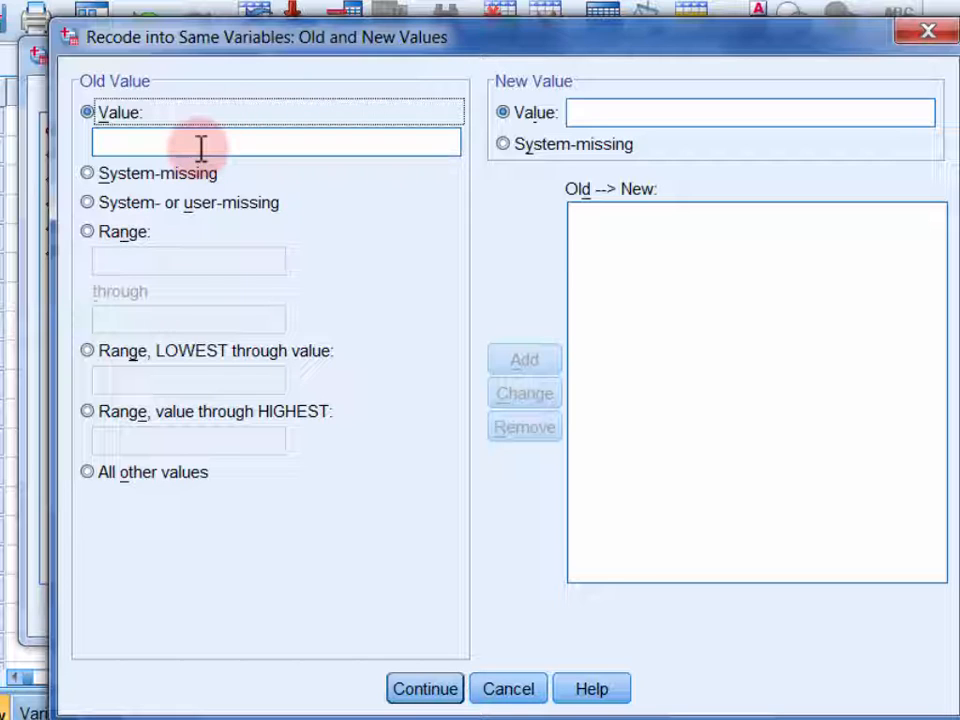
text(0)
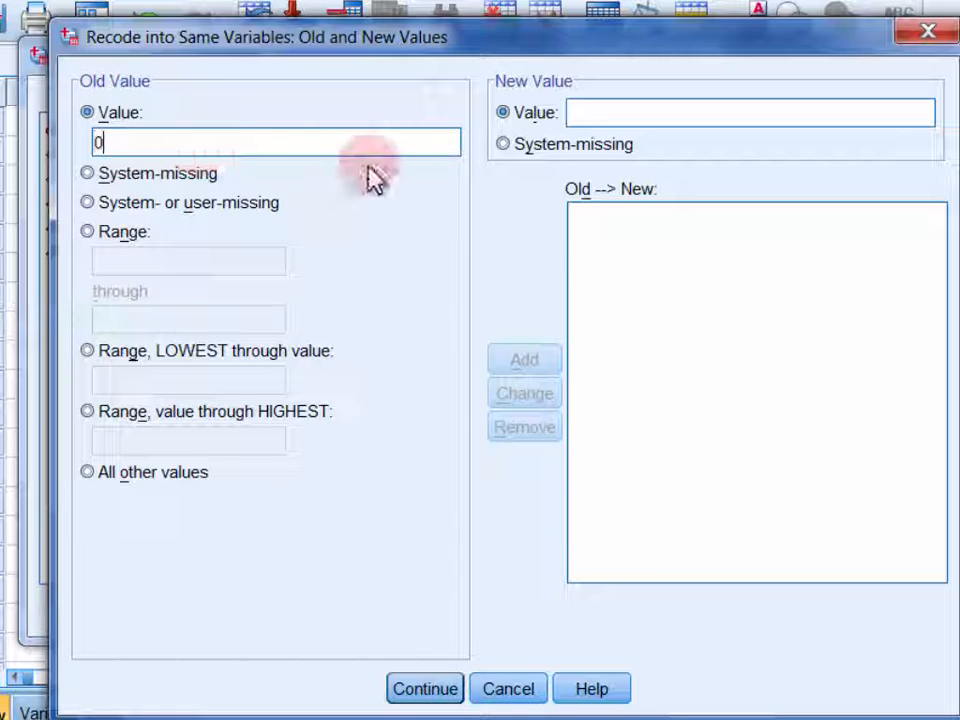
text(3)
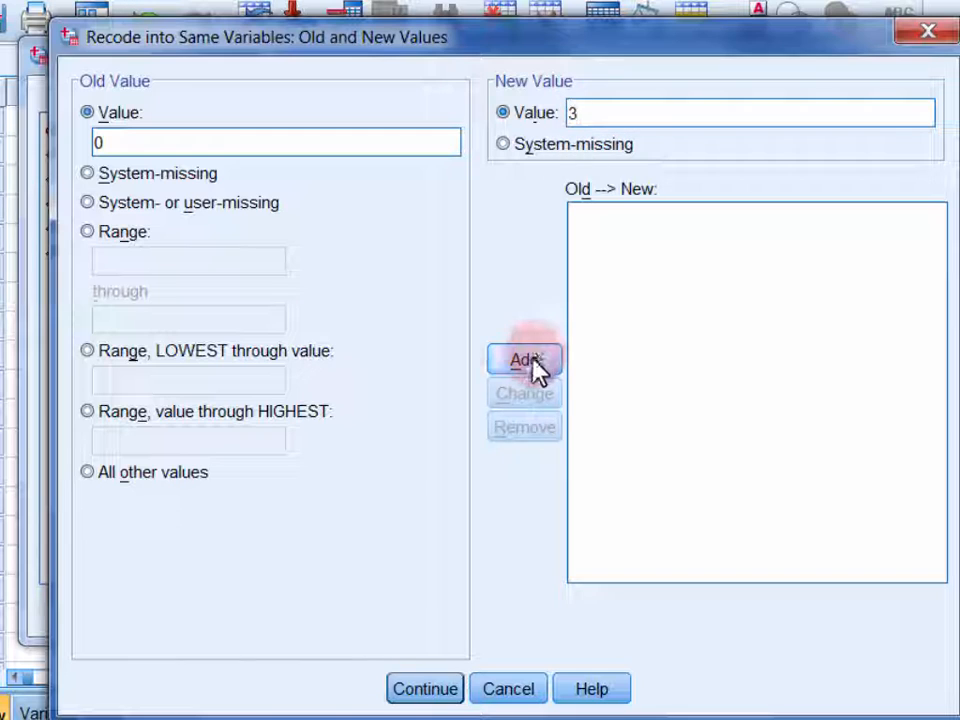
click(524, 360)
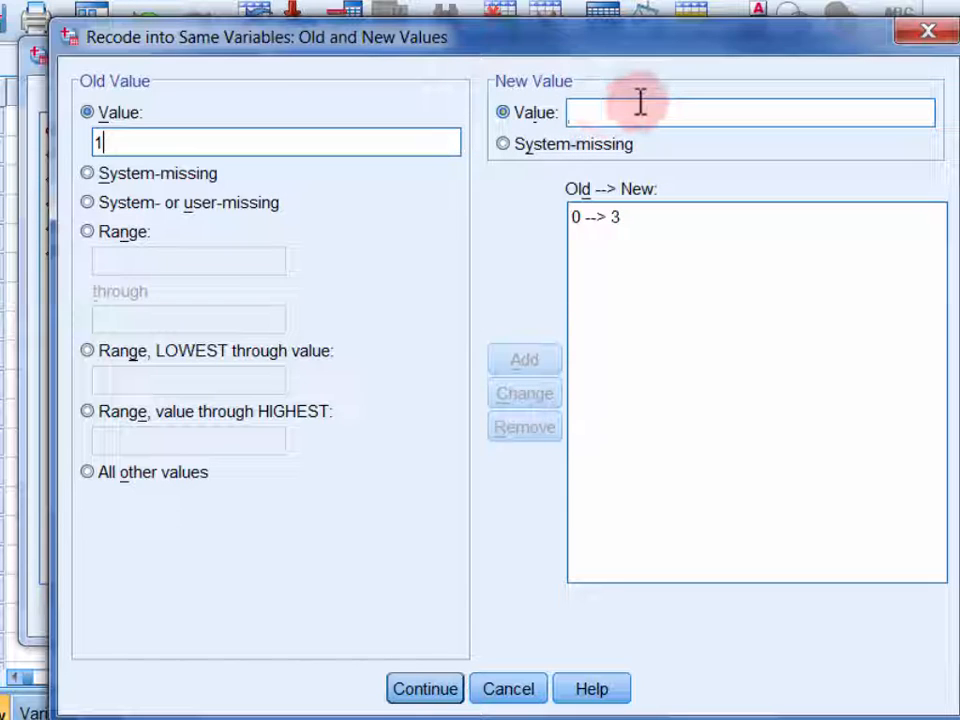
click(524, 360)
text(1)
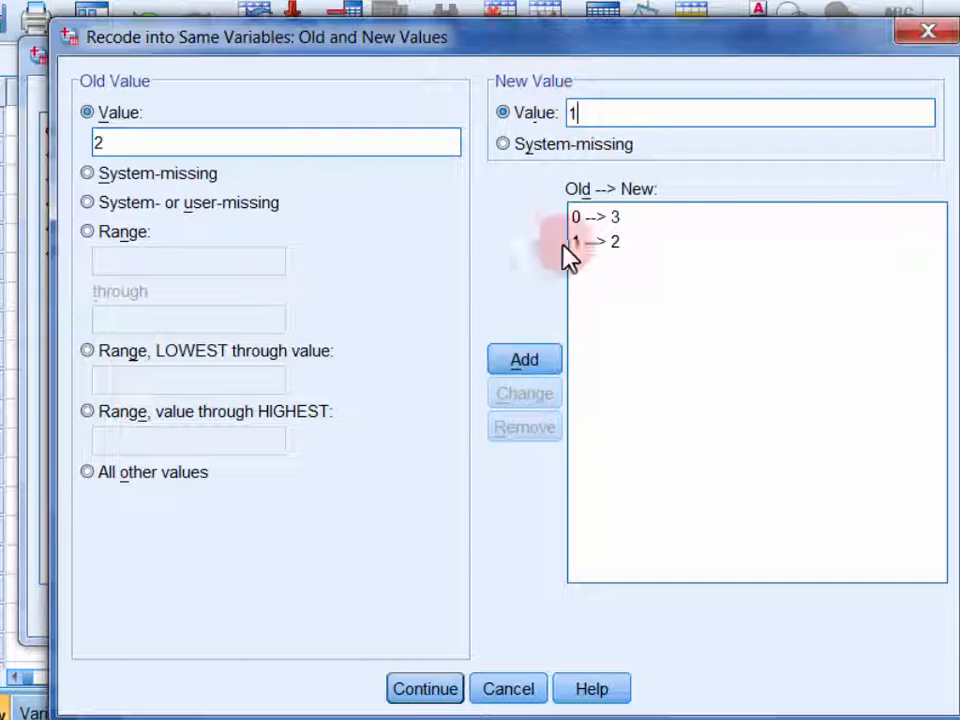
click(524, 360)
text(0)
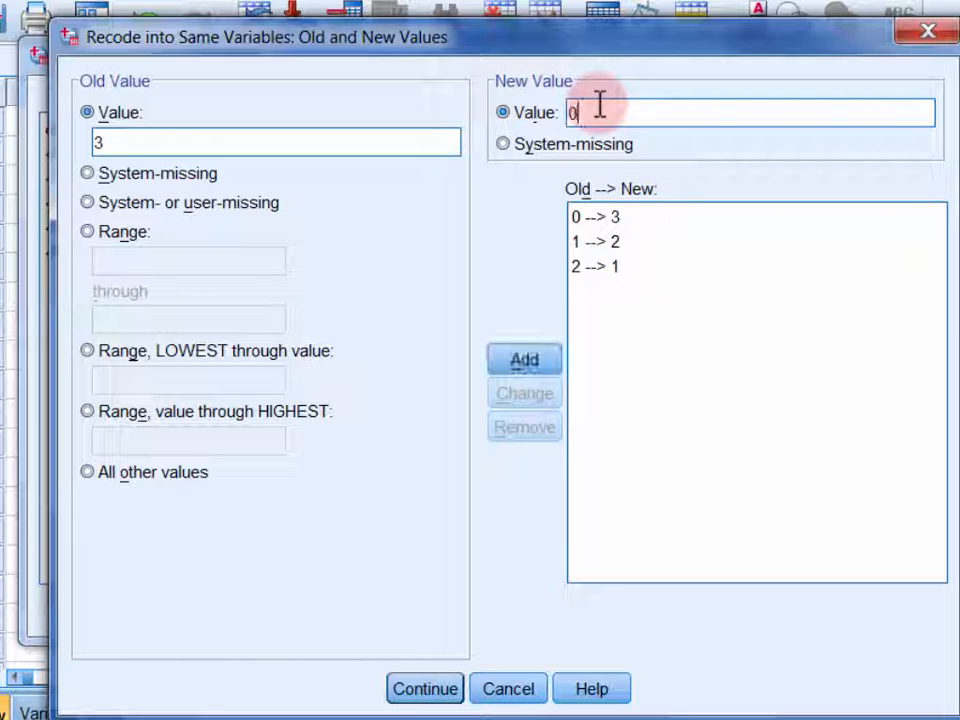
click(524, 360)
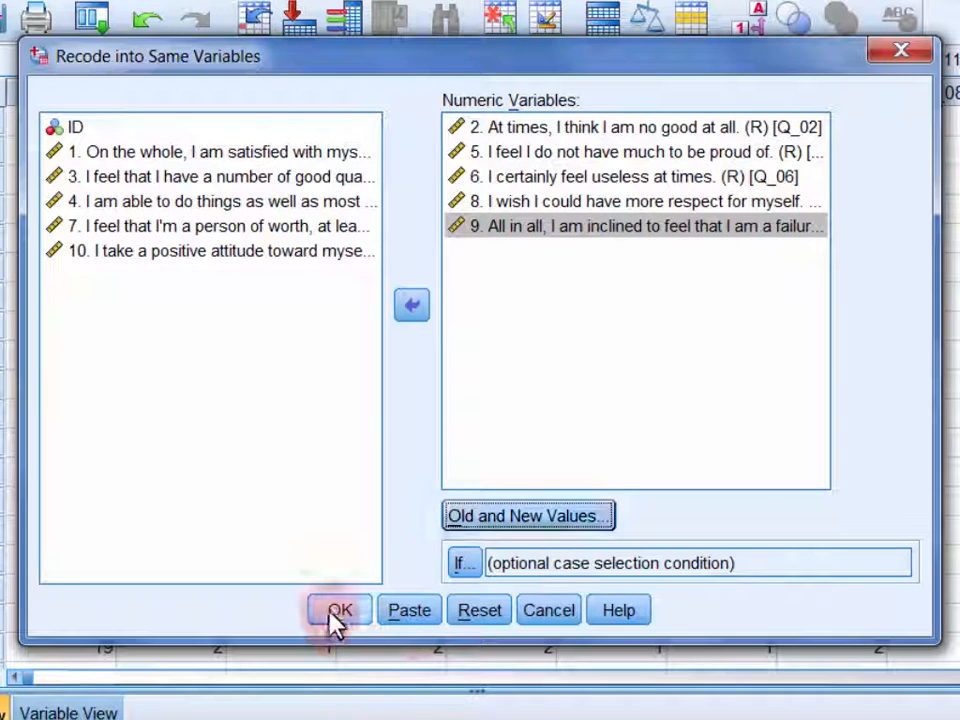
click(340, 610)
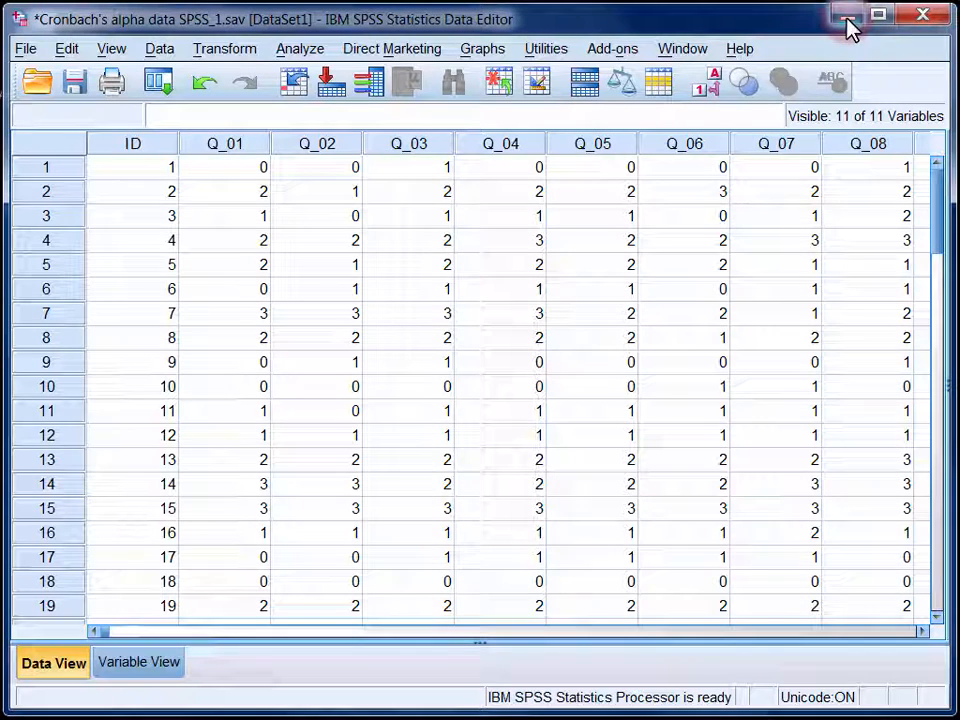
mouse_move(848, 14)
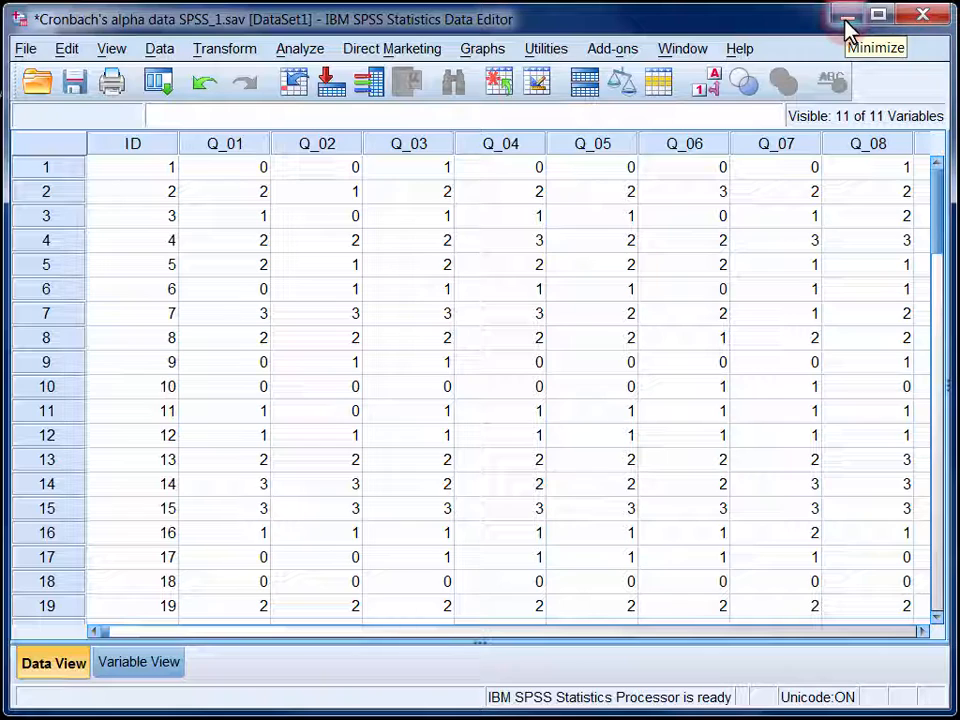
mouse_move(844, 56)
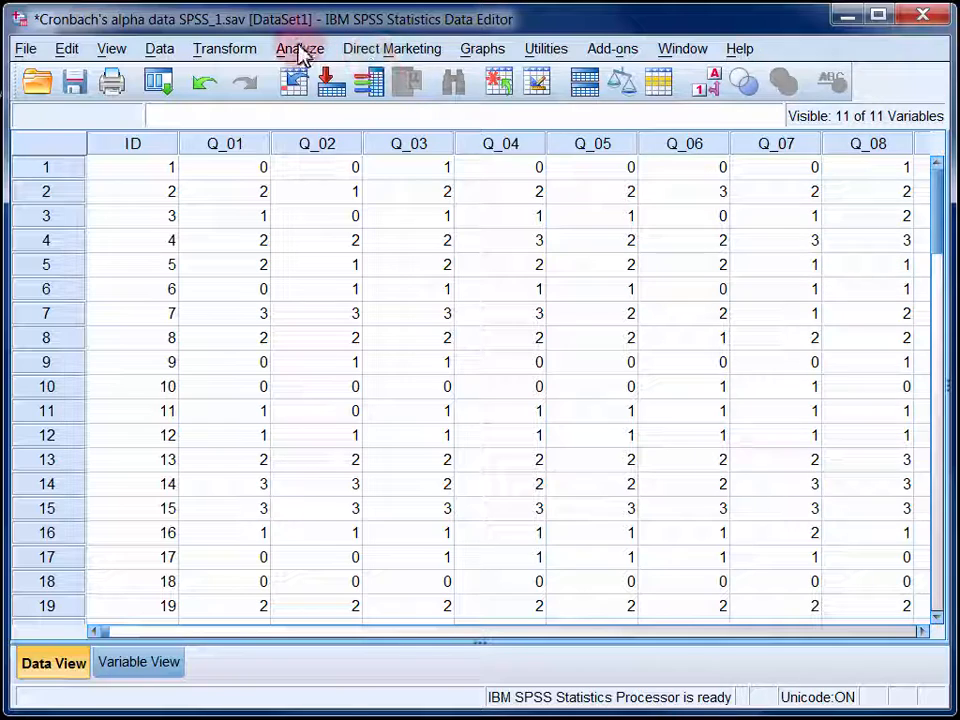
Set up Analyze > Scale > Reliability Analysis with all ten self-esteem items and Model Alpha.
click(300, 48)
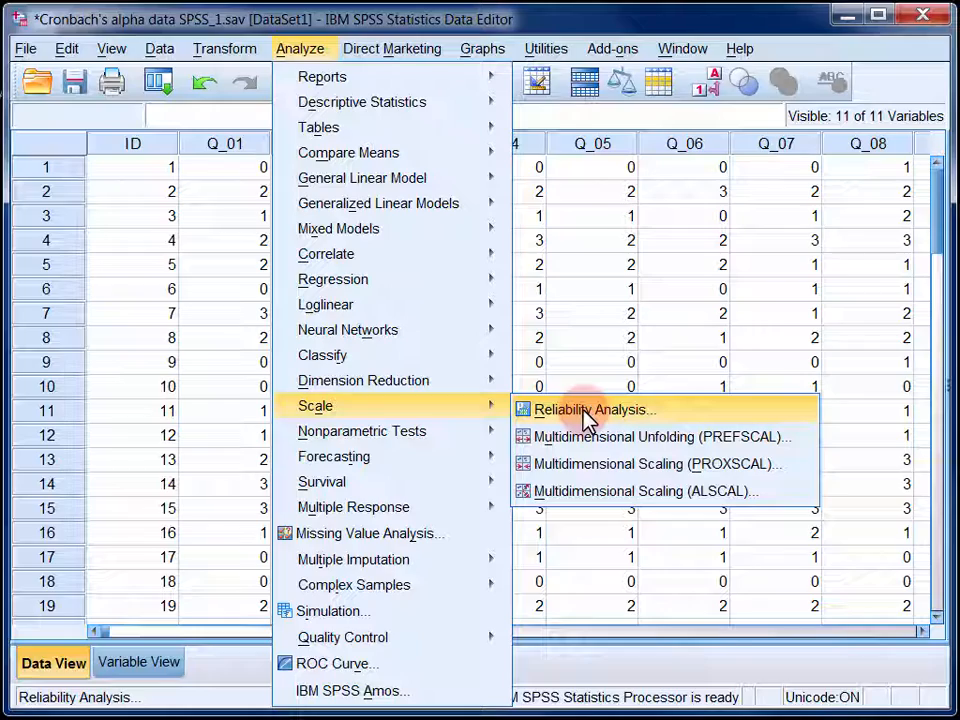
click(594, 408)
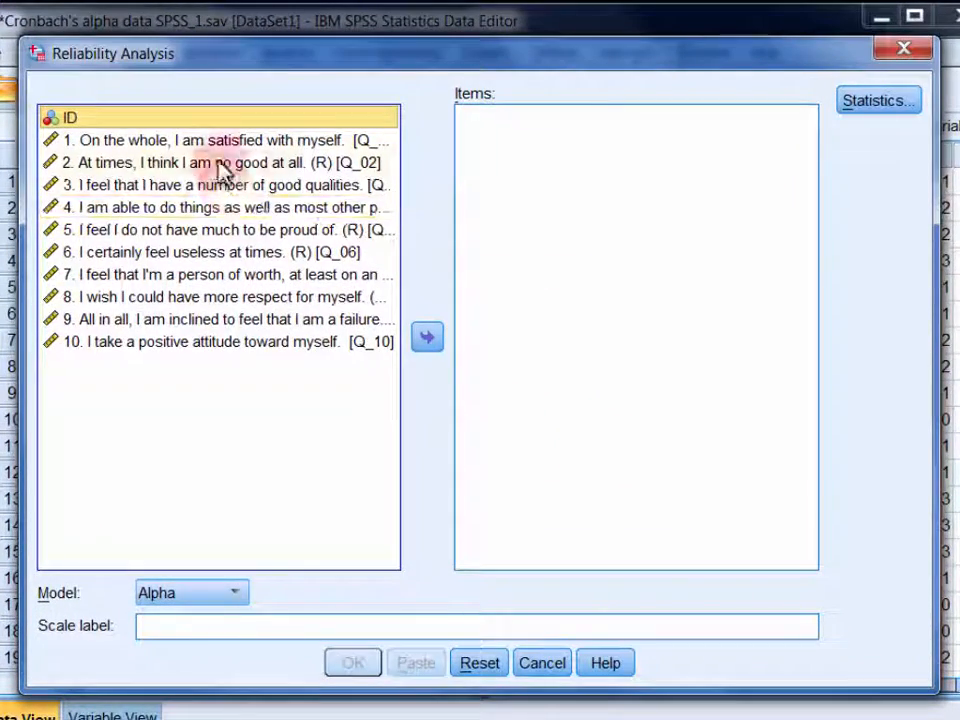
click(220, 140)
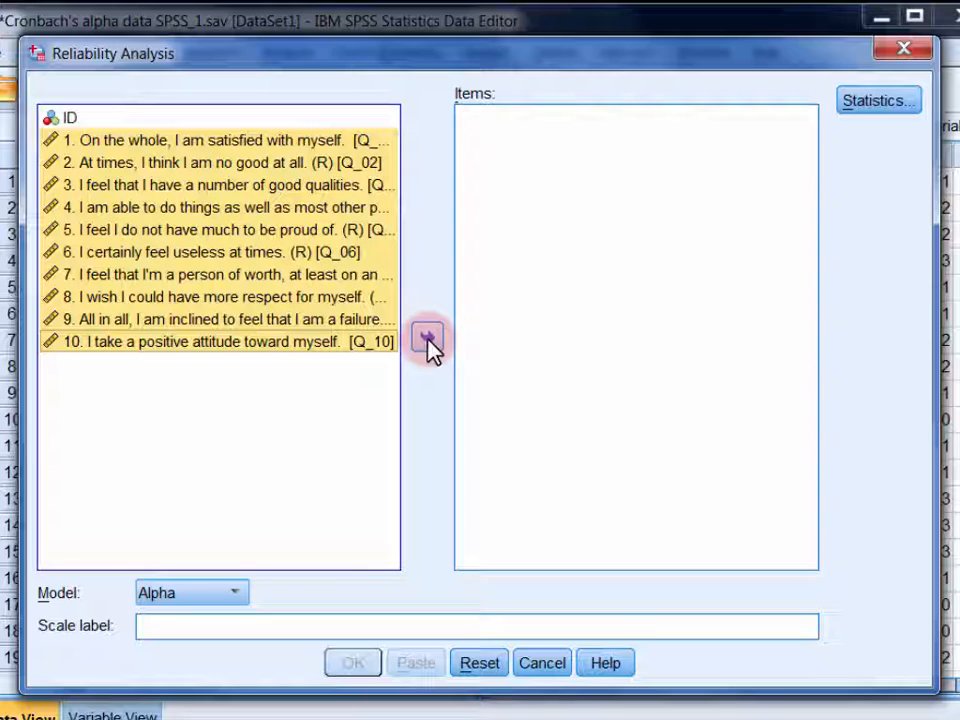
click(428, 338)
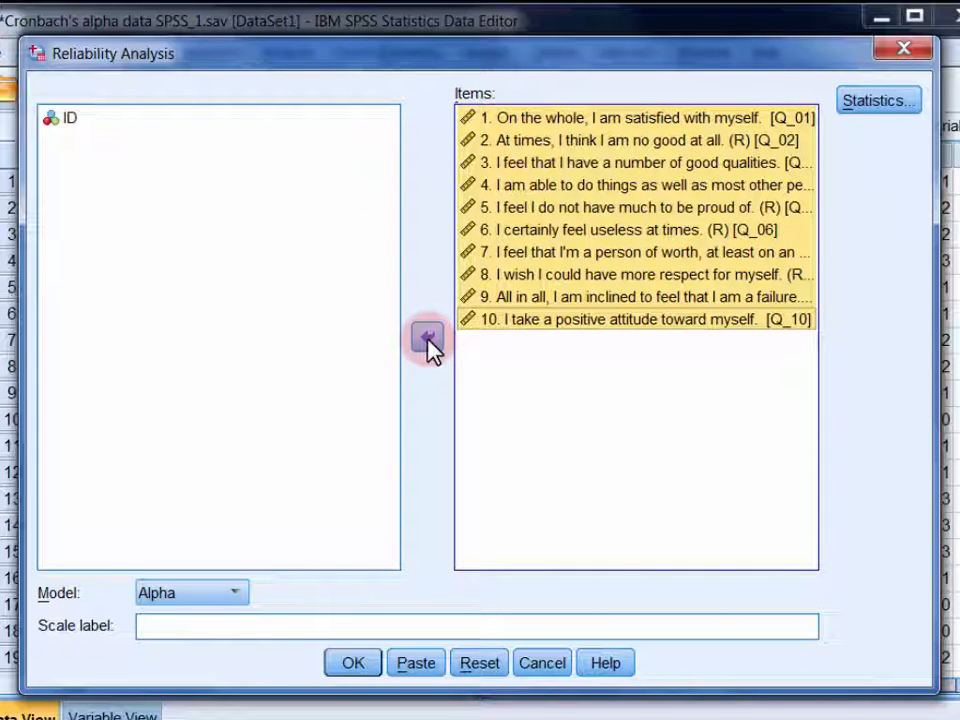
mouse_move(290, 610)
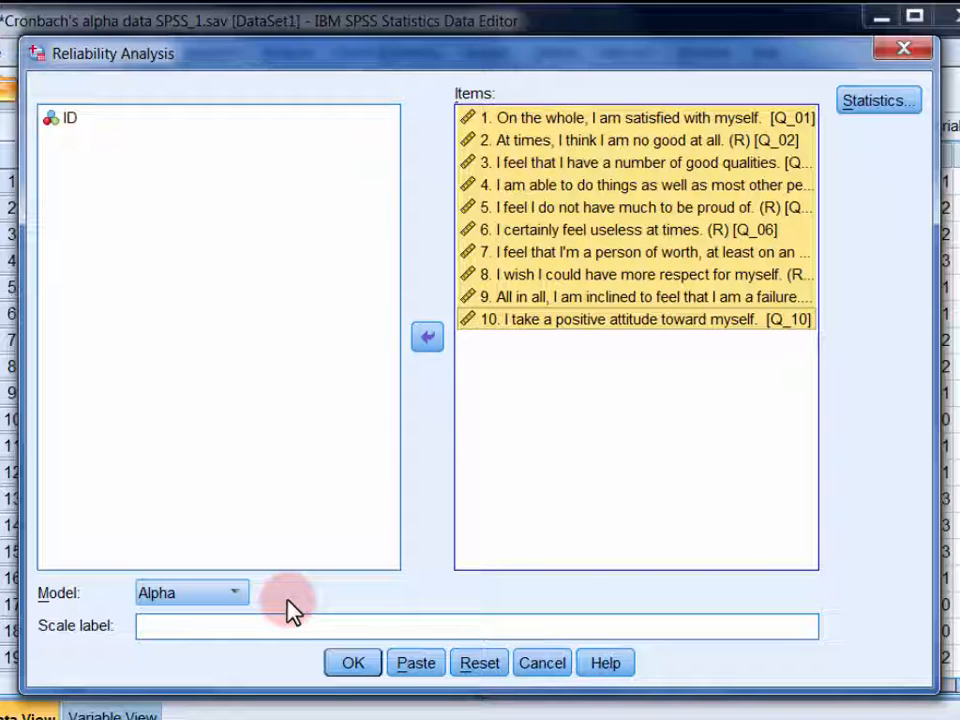
mouse_move(878, 100)
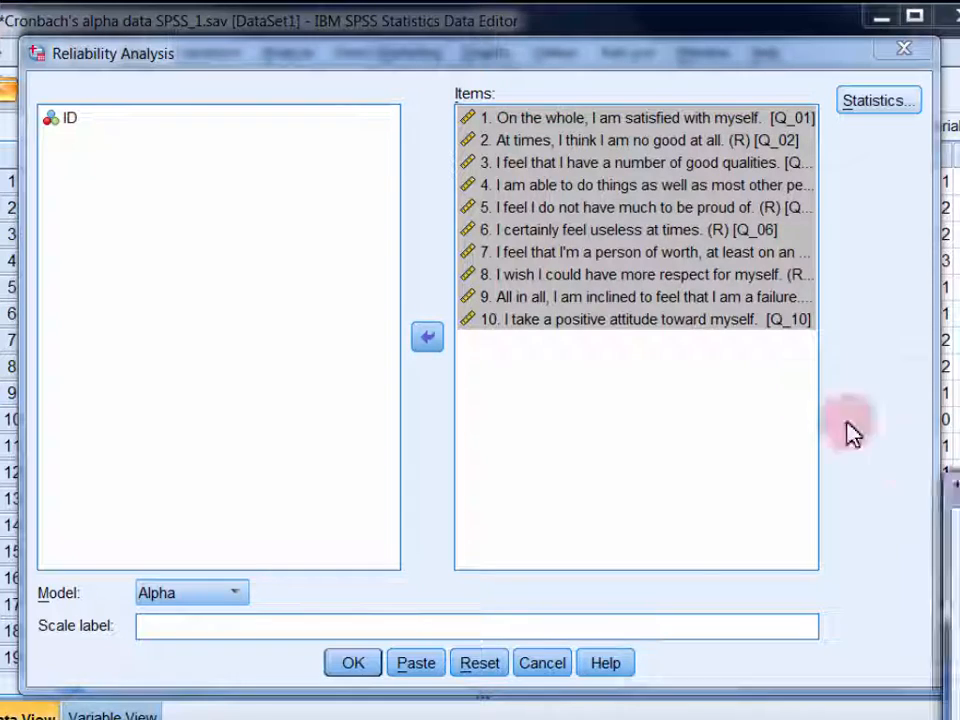
Request Item, Scale and Scale-if-item-deleted statistics and run the analysis, giving alpha .888 for 10 items.
click(876, 100)
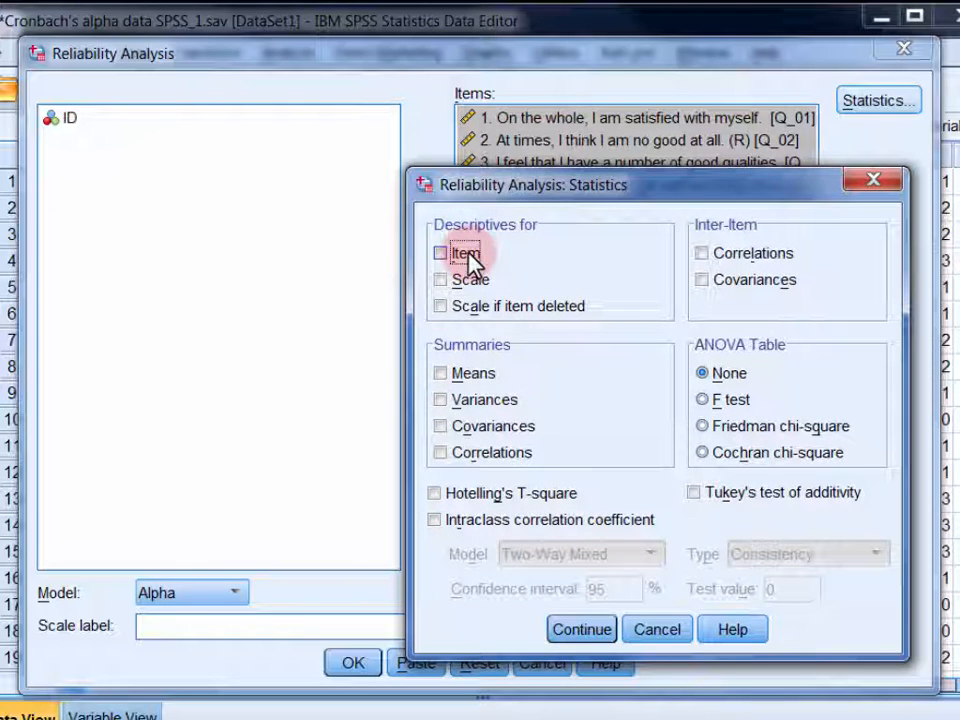
click(440, 280)
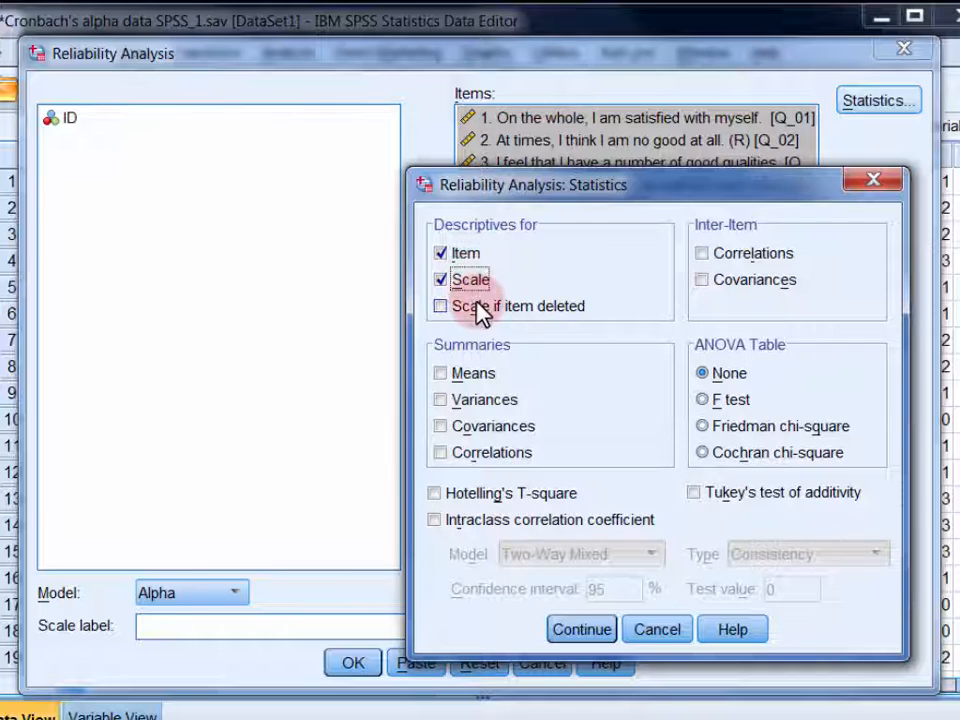
click(440, 306)
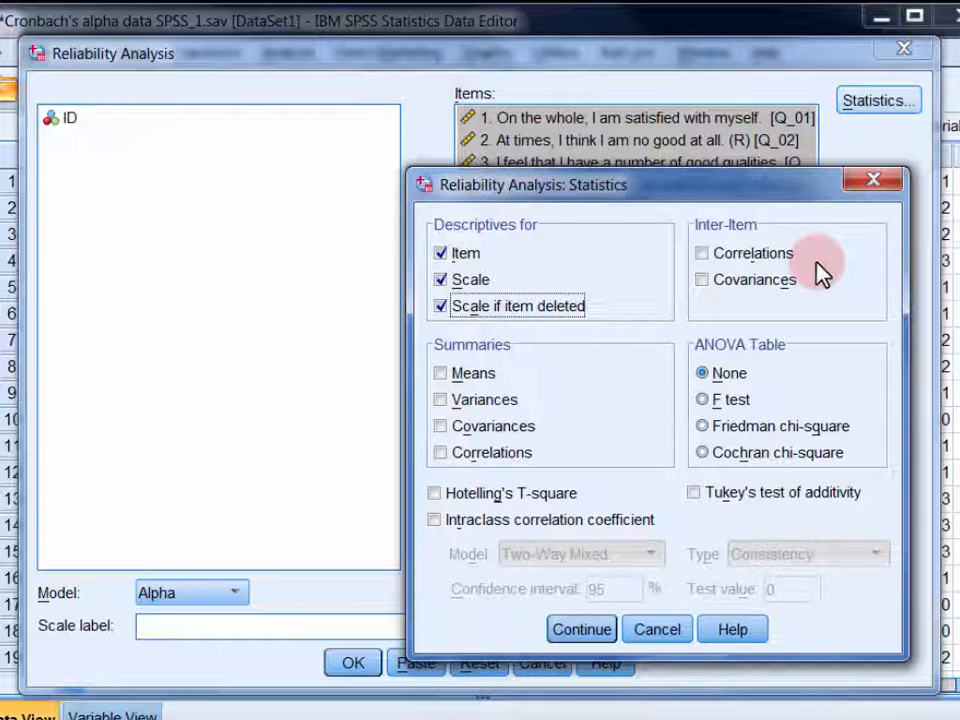
click(582, 628)
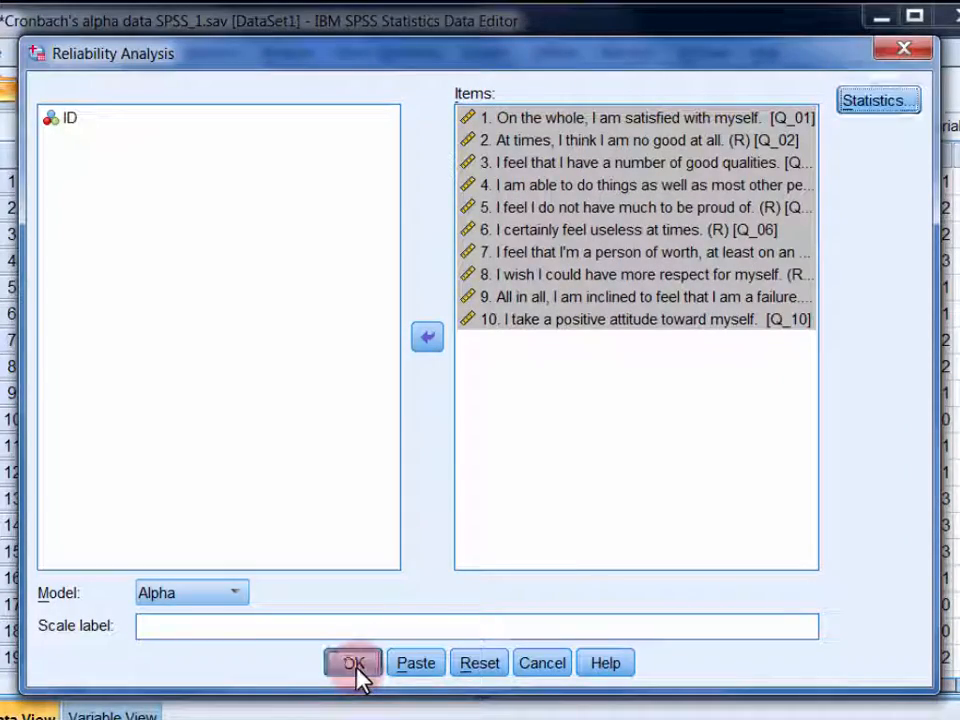
click(352, 662)
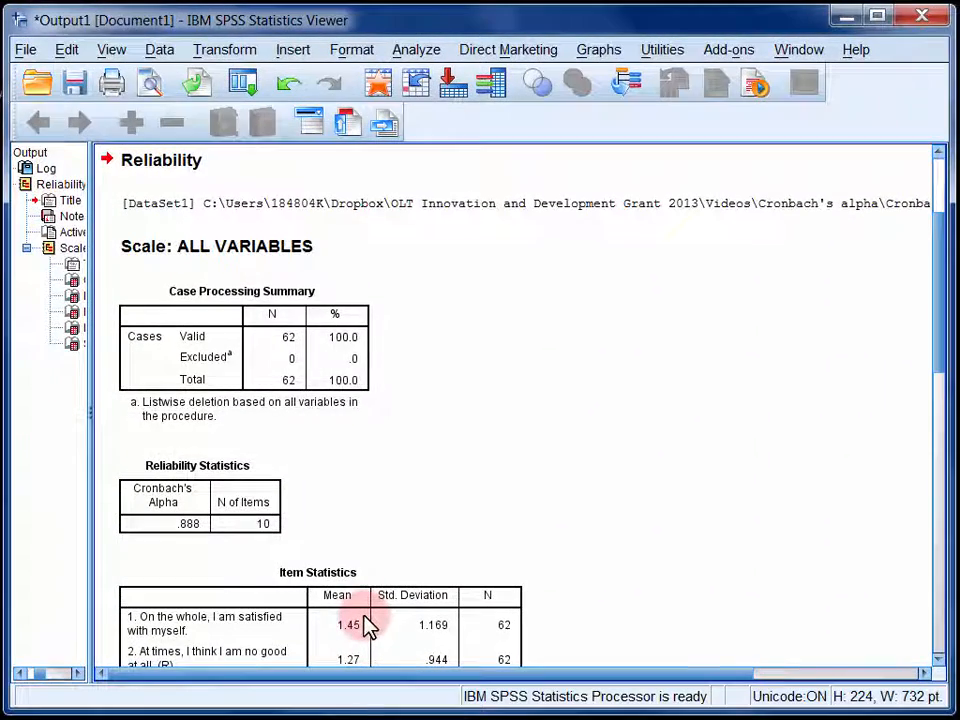